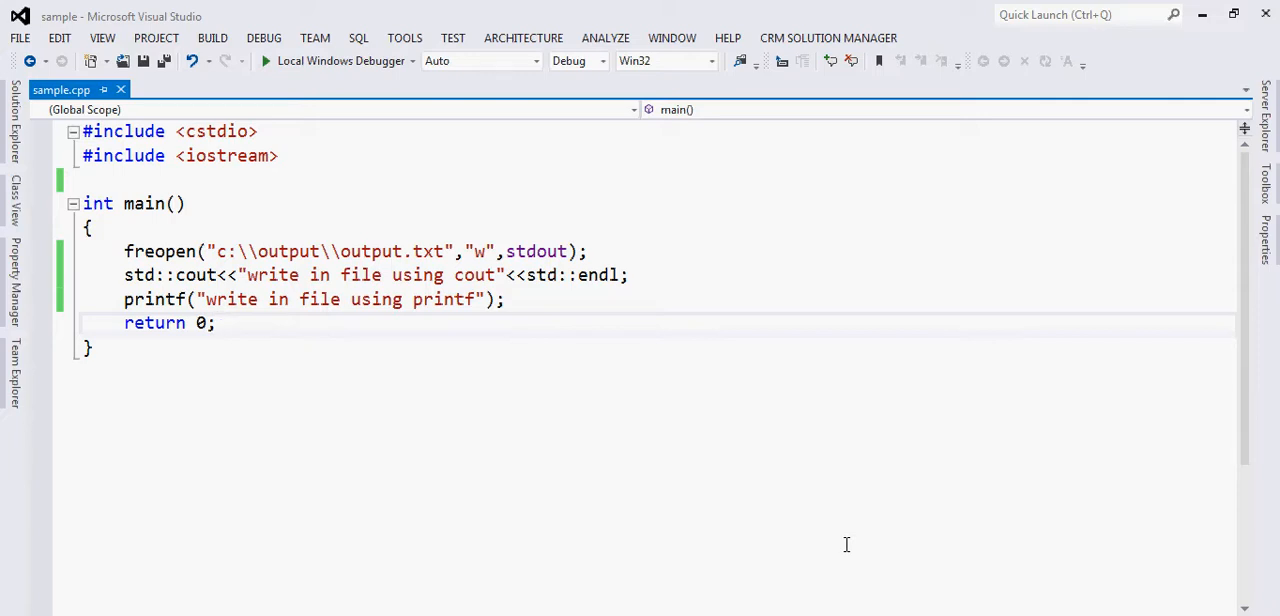
- Comment out the freopen line with // and run Local Windows Debugger to build the project
left_click(216, 322)
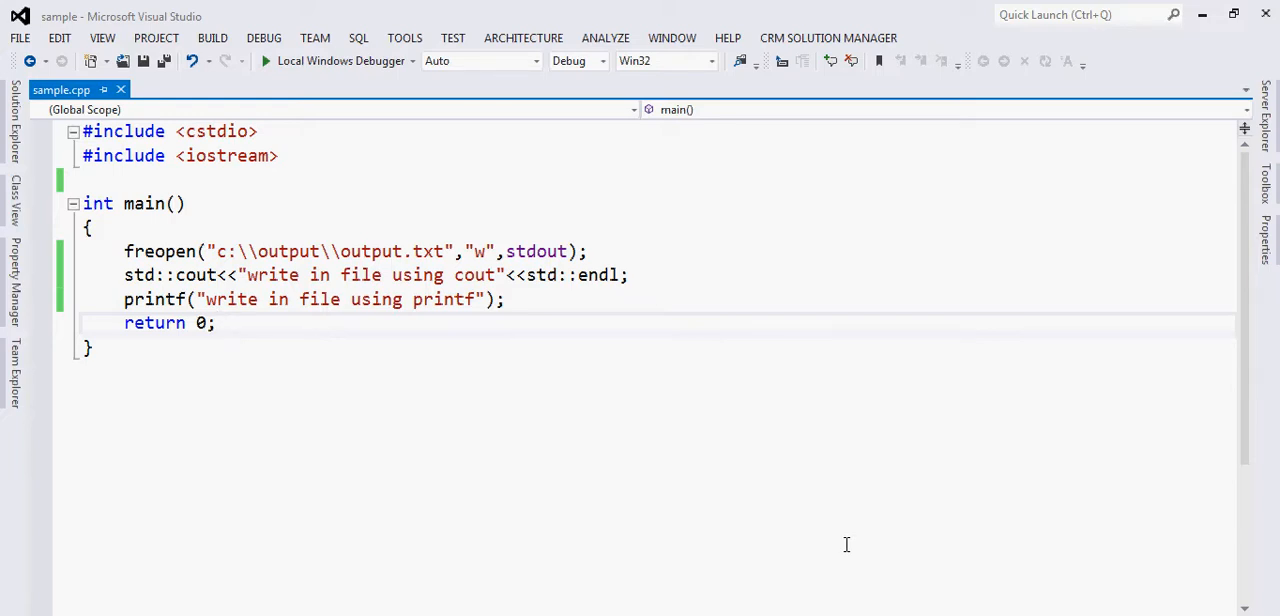
mouse_move(684, 374)
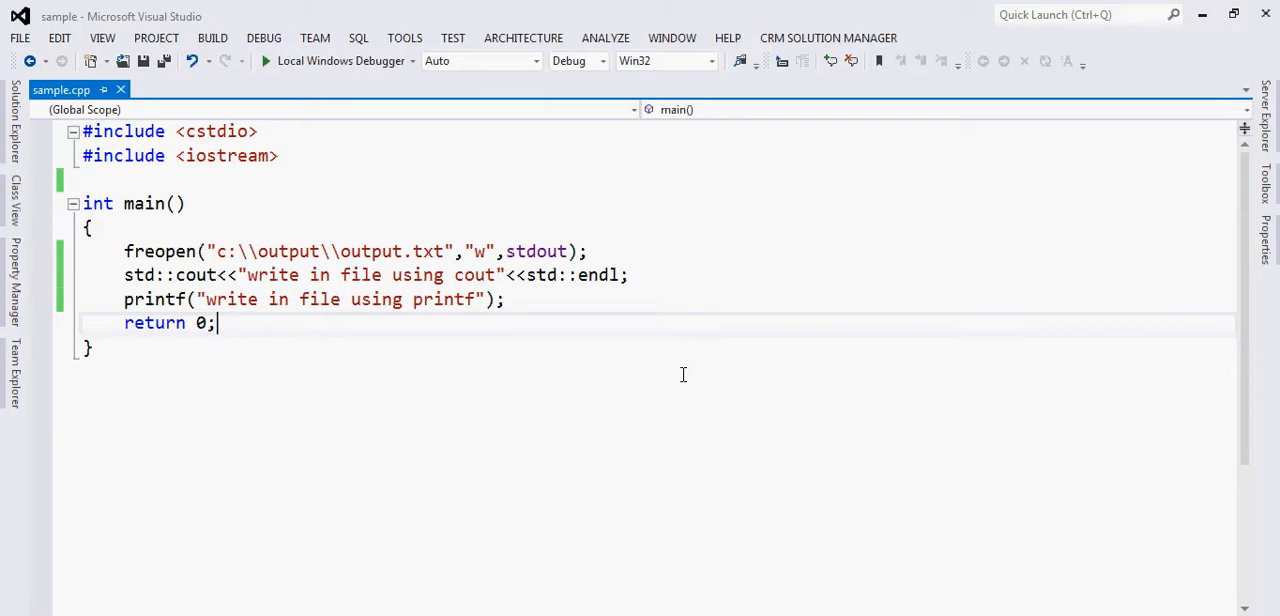
mouse_move(148, 252)
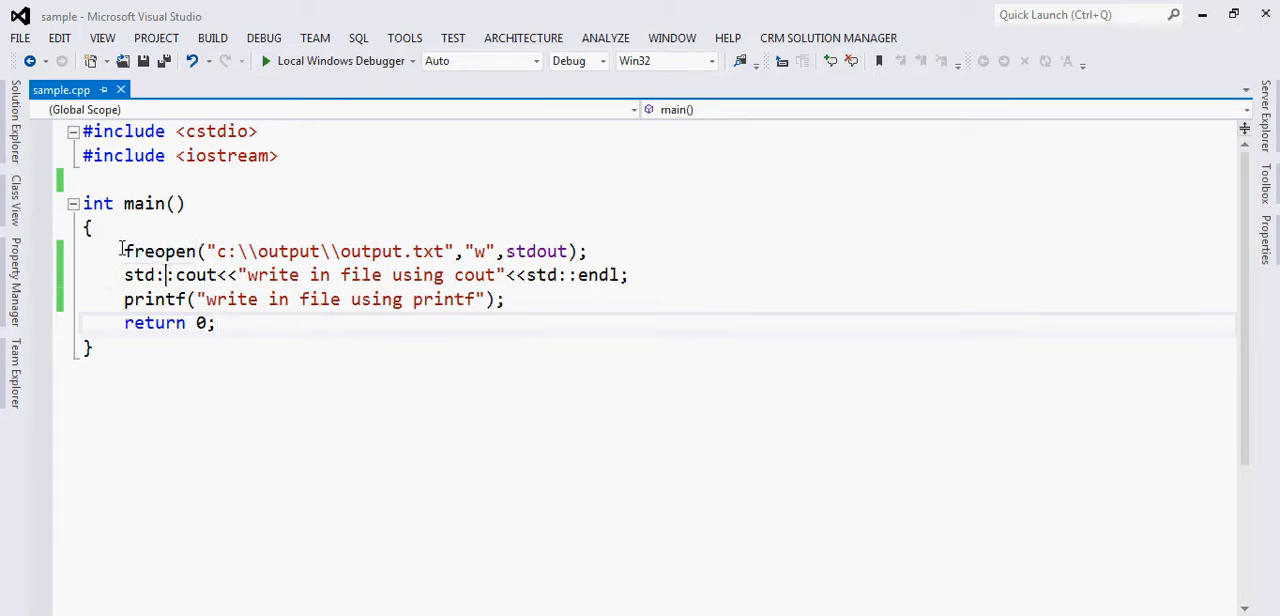
type("//")
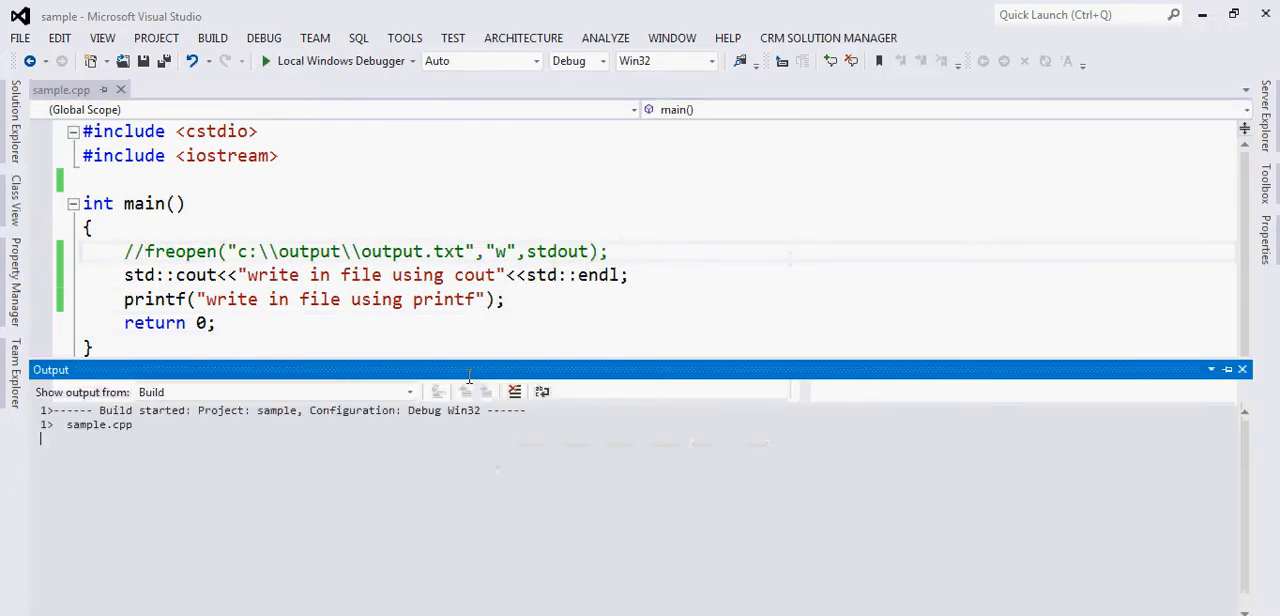
left_click(266, 60)
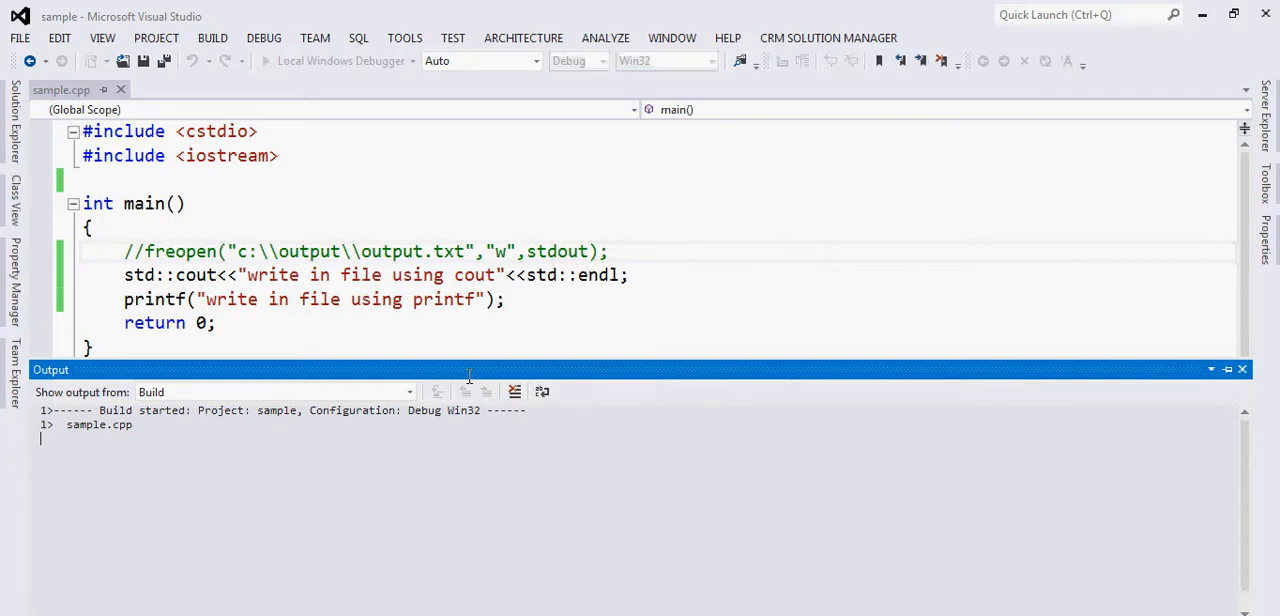
left_click(264, 60)
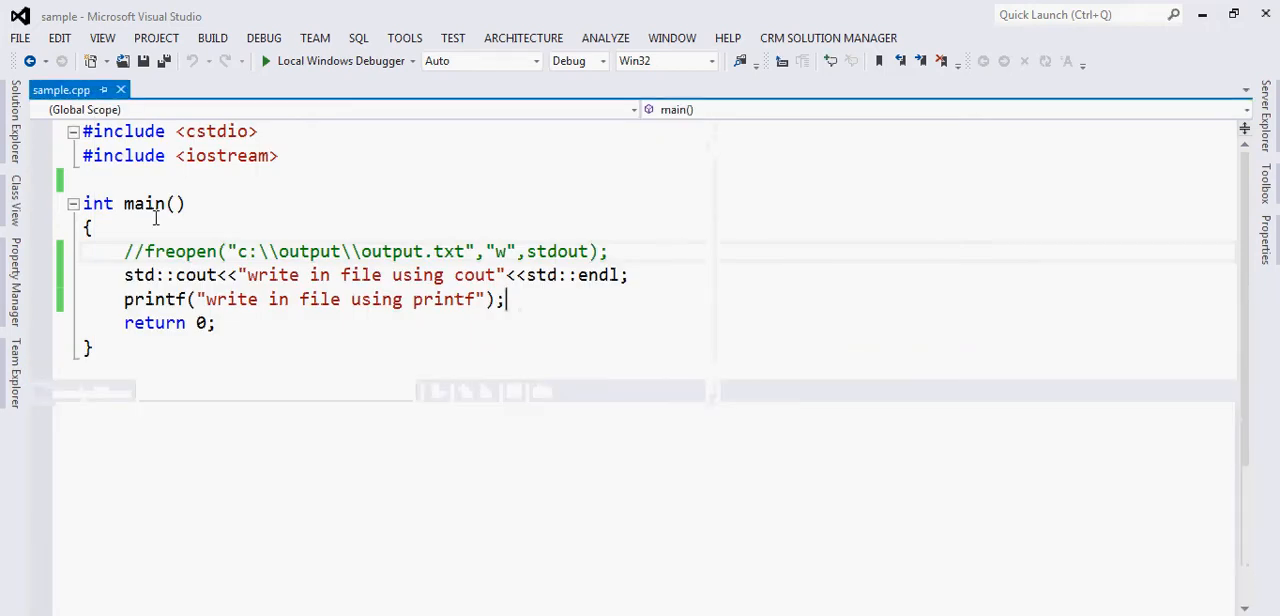
left_click(124, 252)
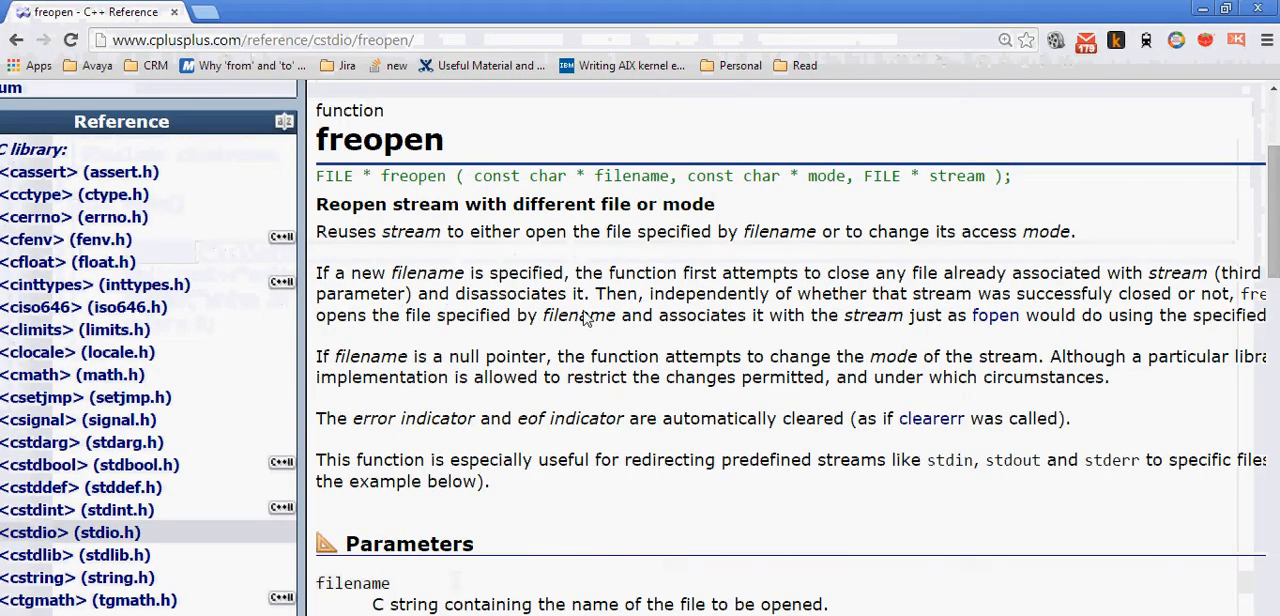
mouse_move(434, 236)
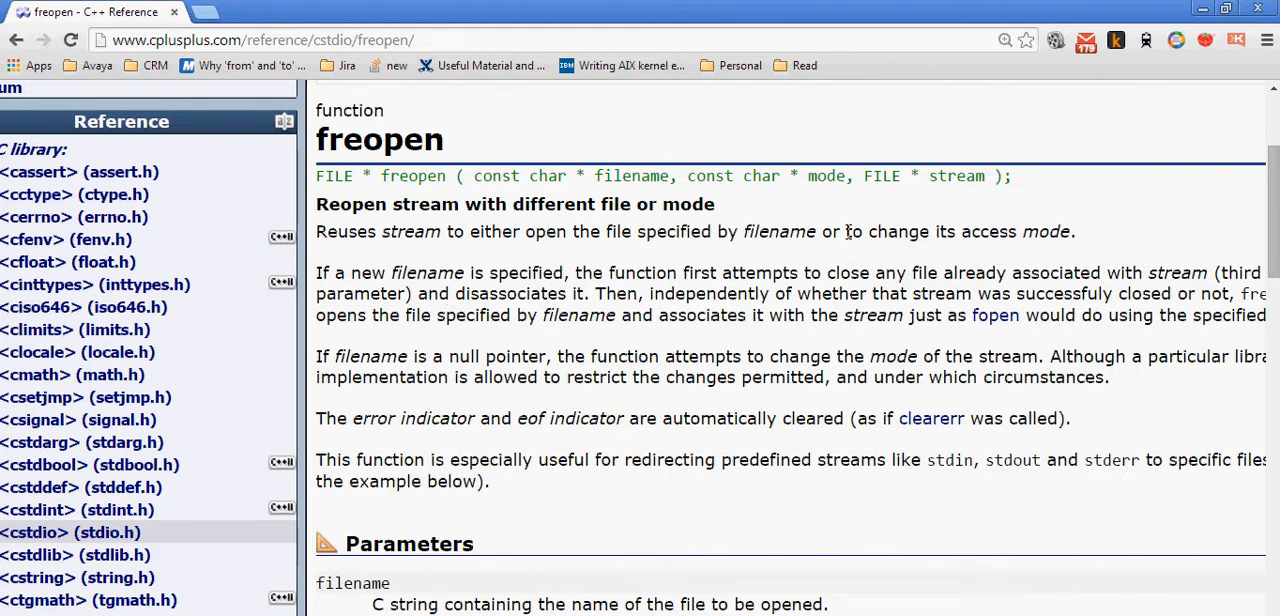
mouse_move(1116, 232)
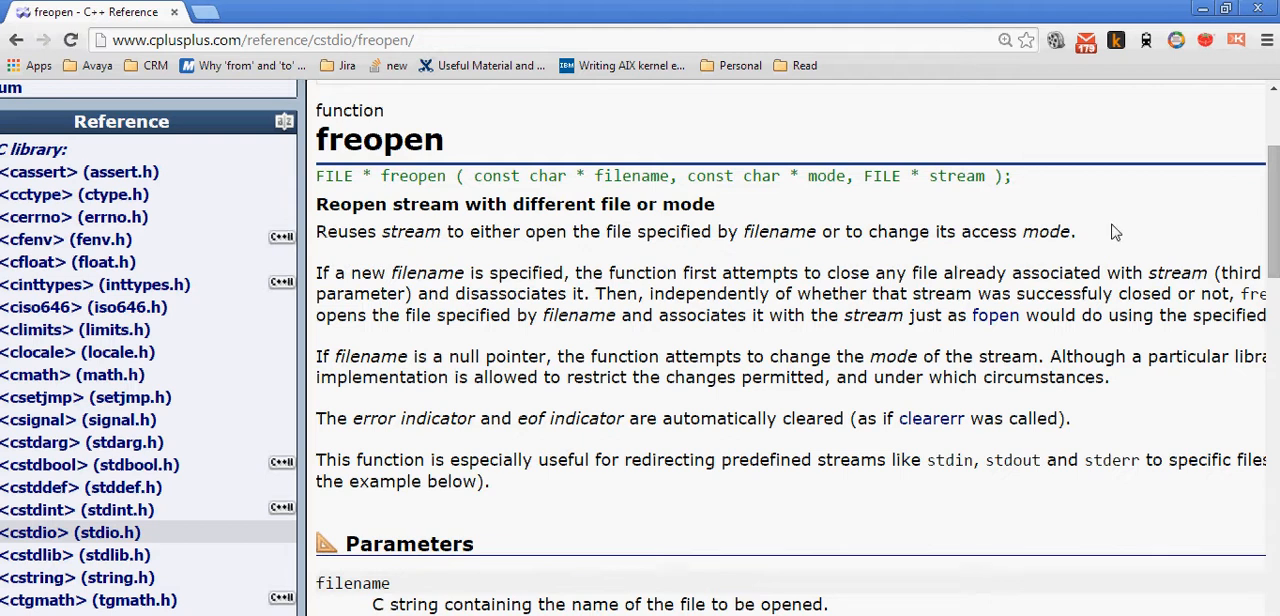
mouse_move(816, 218)
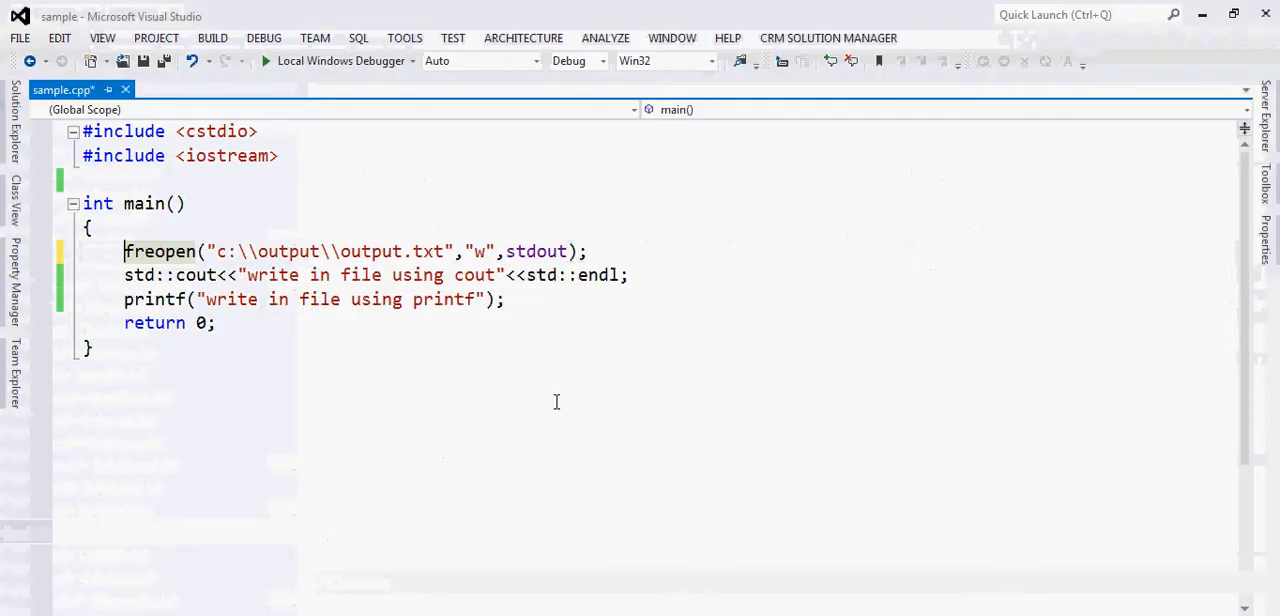
mouse_move(544, 354)
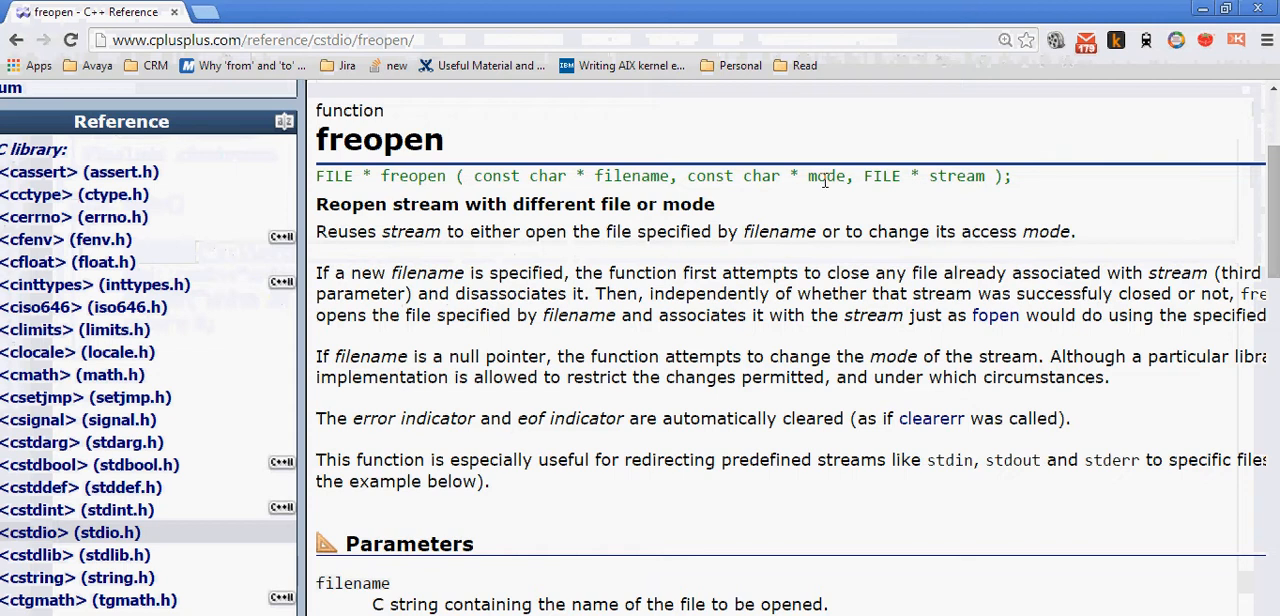
- Scroll the cplusplus.com freopen page to the Parameters section covering filename and mode
scroll("down", 3)
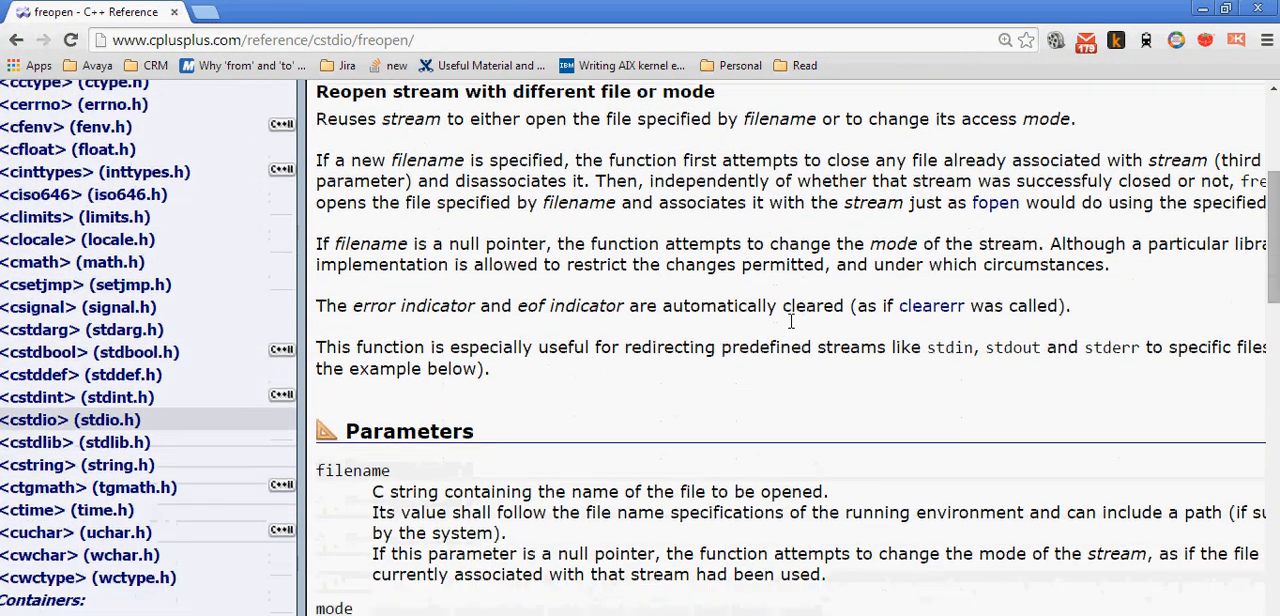
scroll("down", 3)
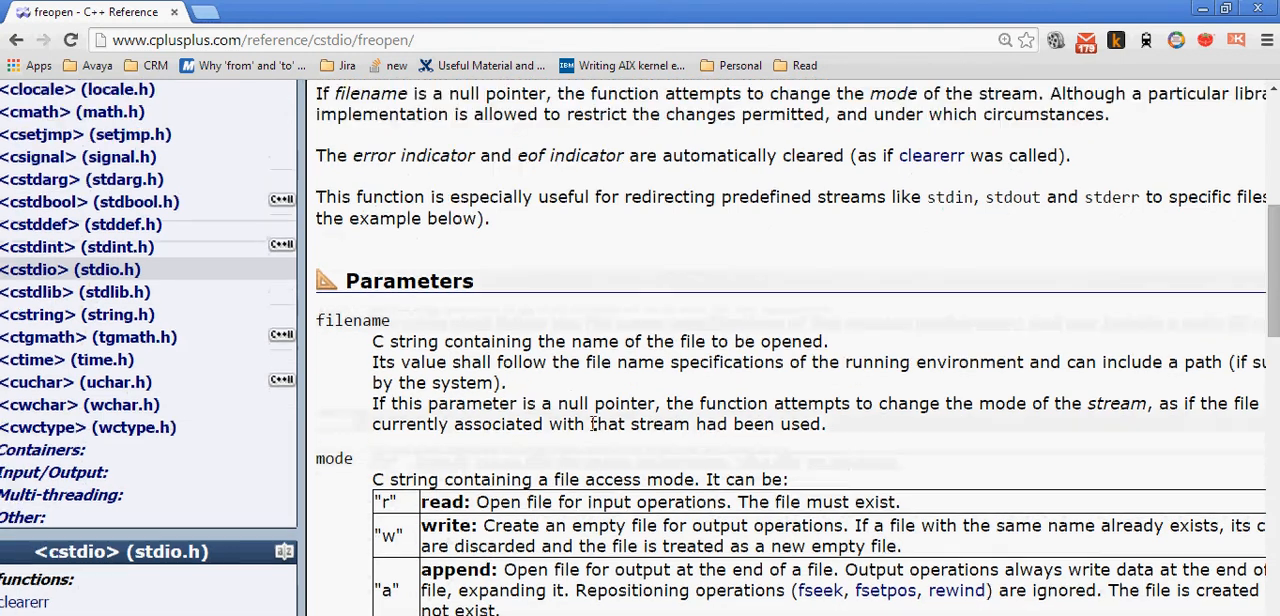
scroll("up", 3)
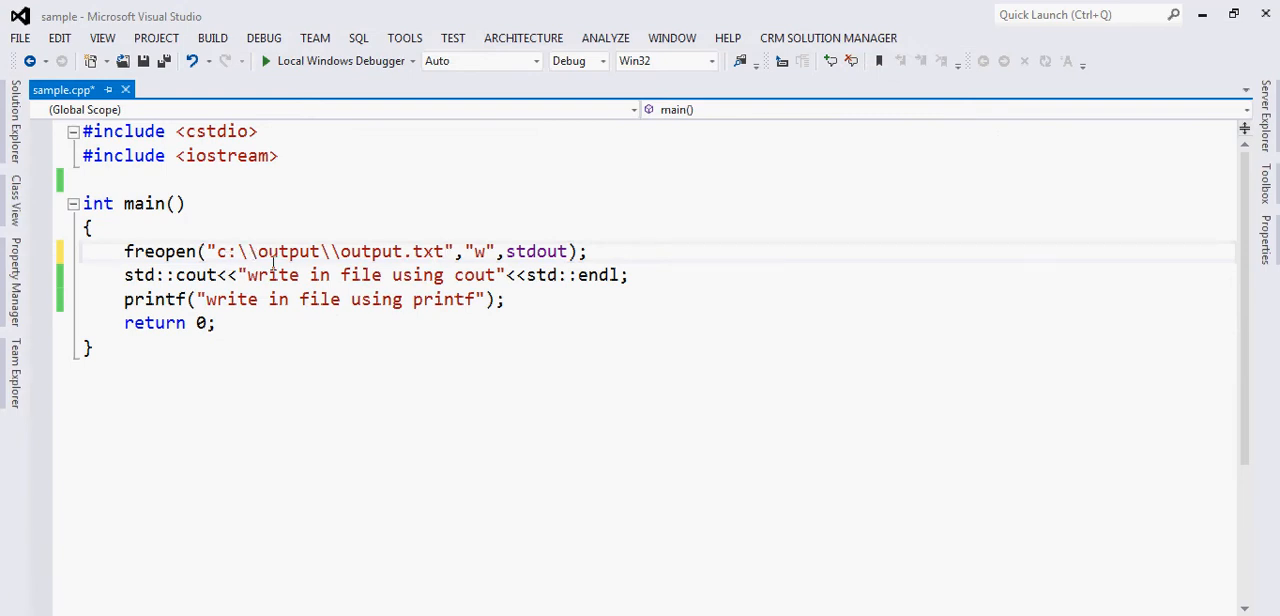
mouse_move(656, 342)
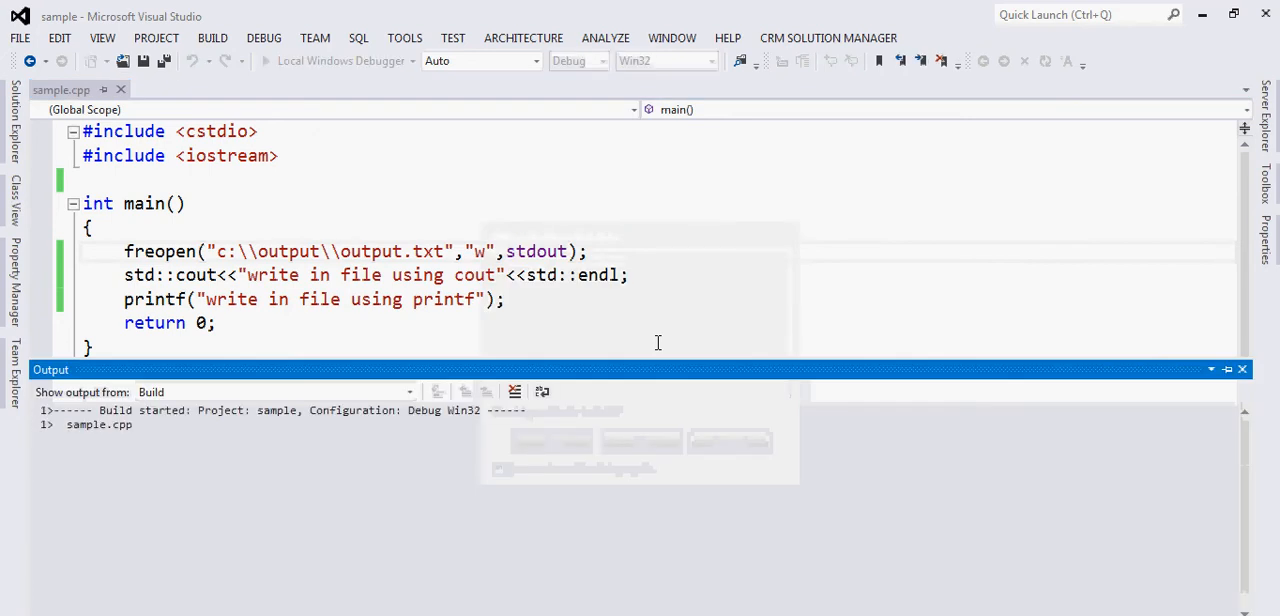
- Run Local Windows Debugger so output is redirected to c:\output\output.txt
left_click(264, 60)
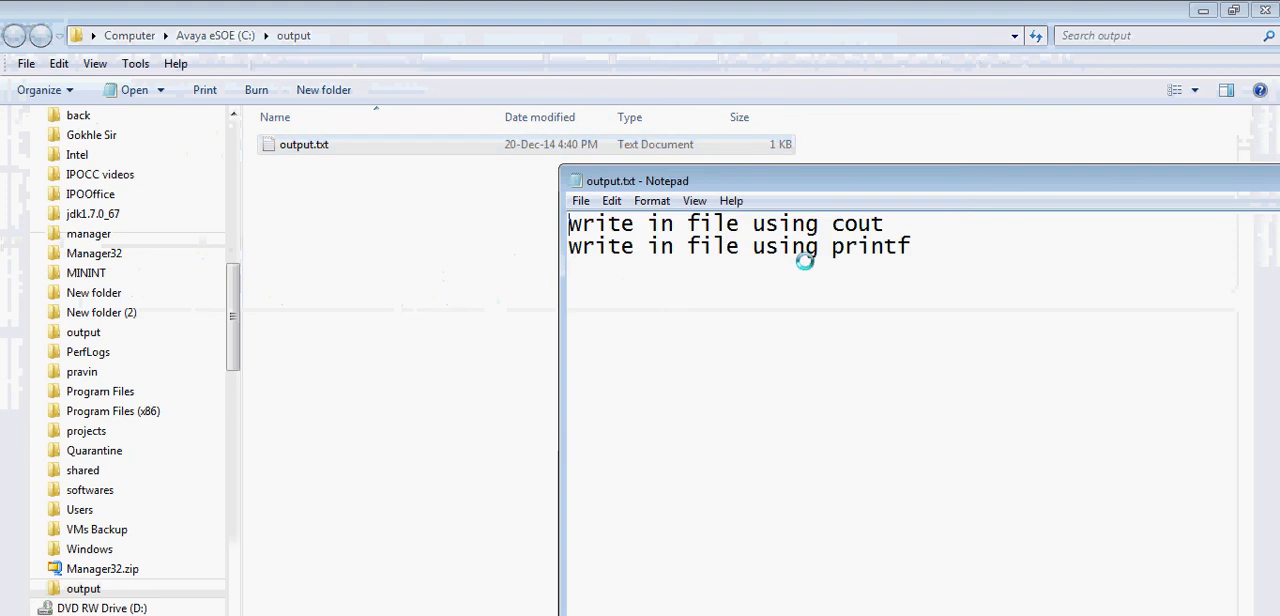
mouse_move(898, 320)
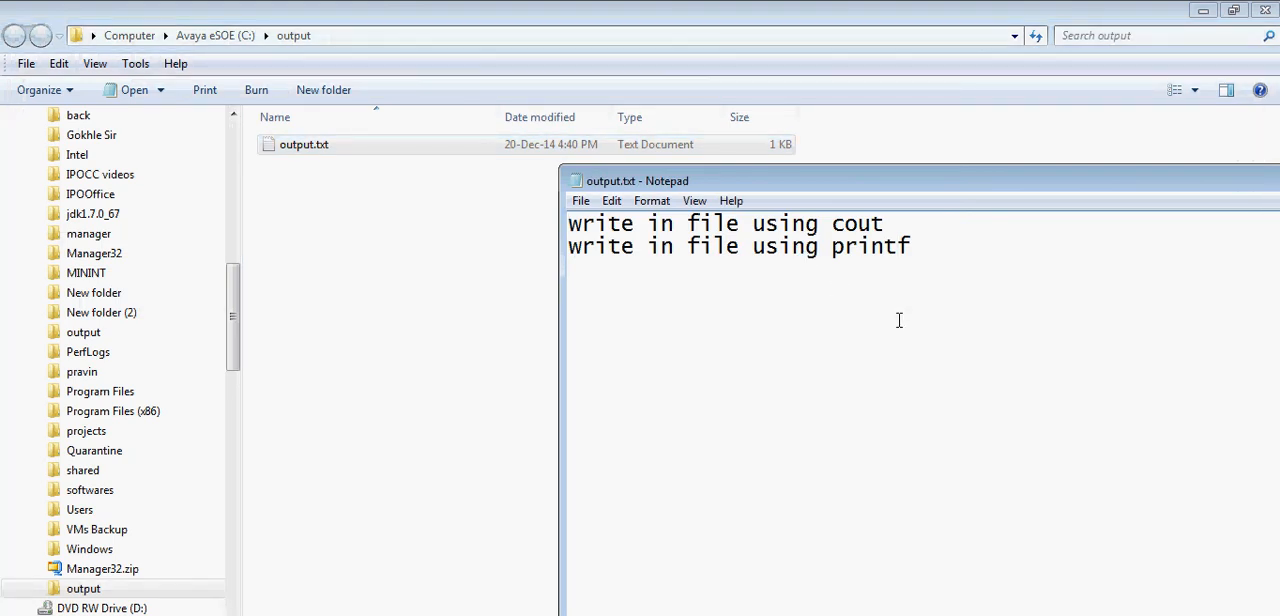
- Select all text in output.txt to highlight the cout and printf lines, then clear the selection
key("ctrl+a")
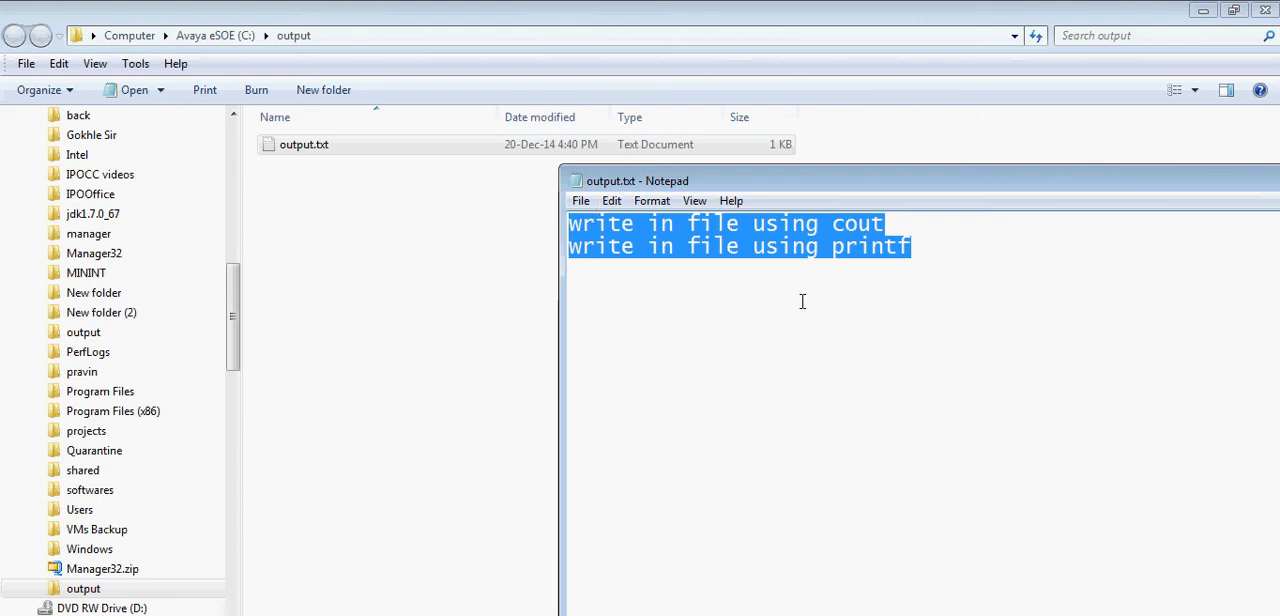
left_click(910, 246)
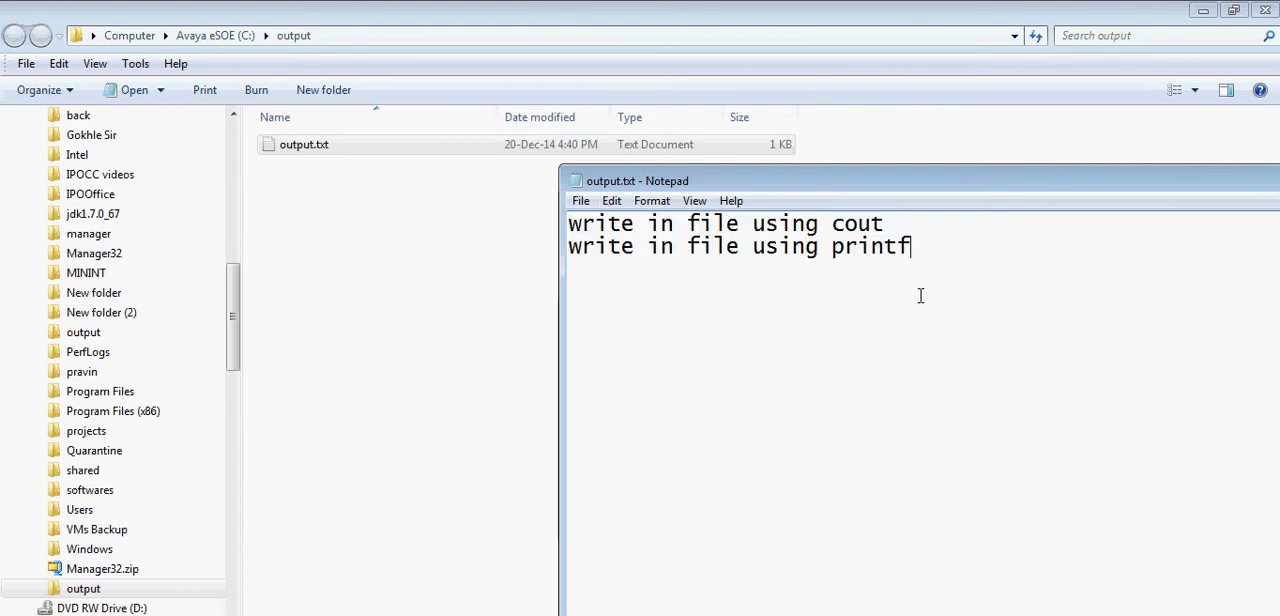